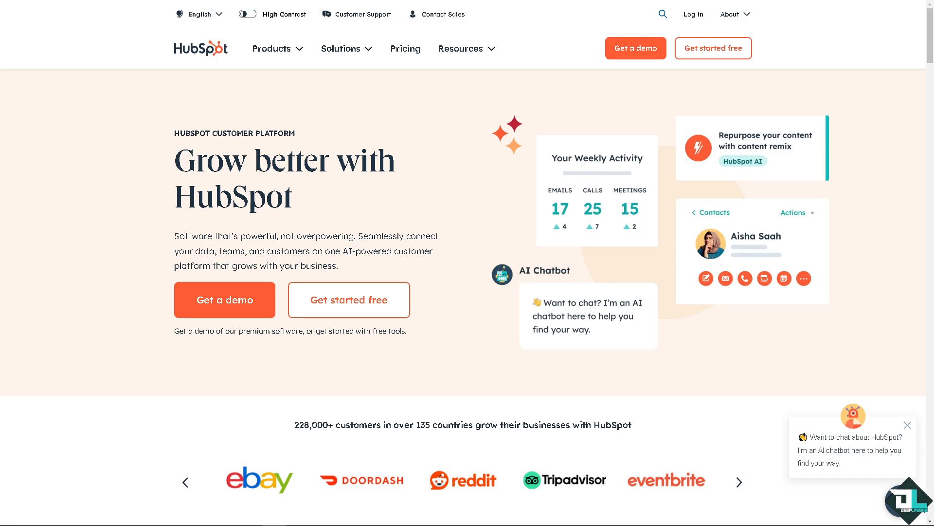
{"action": "mouse_move", "coordinate": [576, 58]}
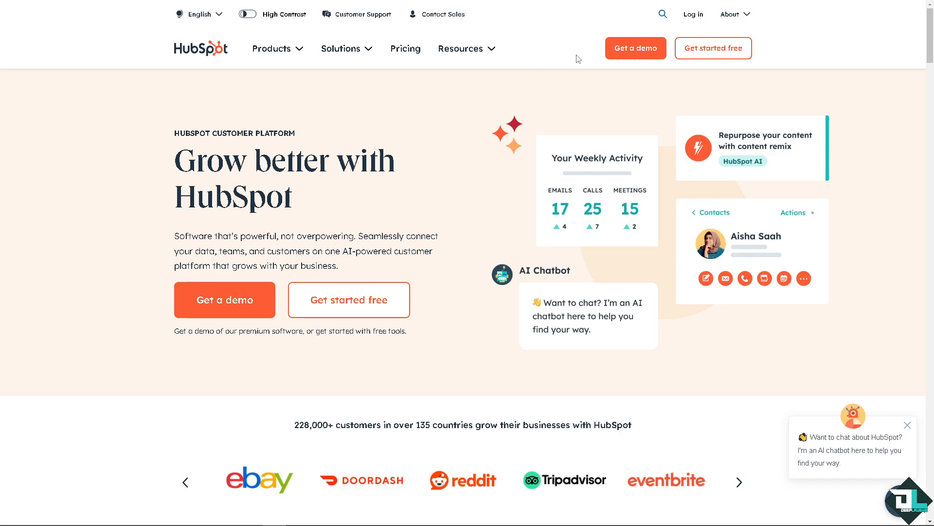
Step: Turn on high contrast mode and go to the HubSpot login page
{"action": "left_click", "coordinate": [247, 14]}
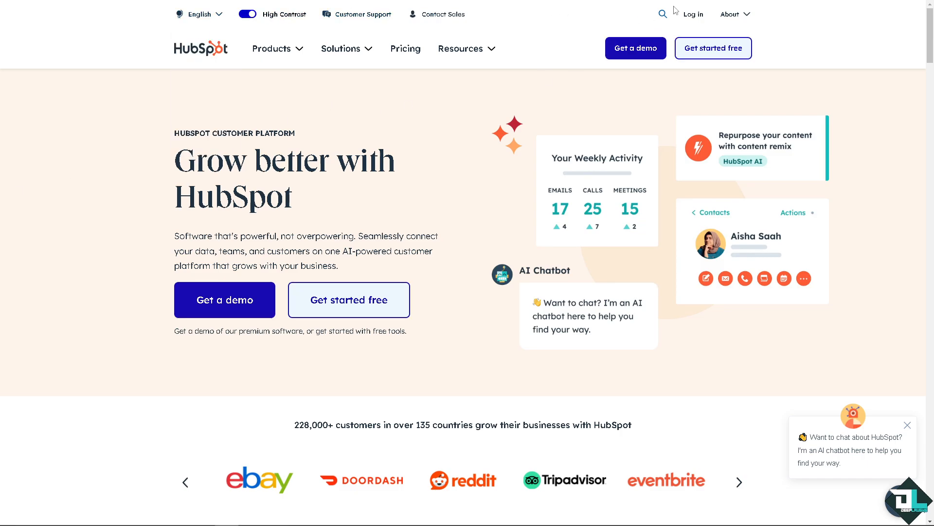
{"action": "left_click", "coordinate": [693, 13]}
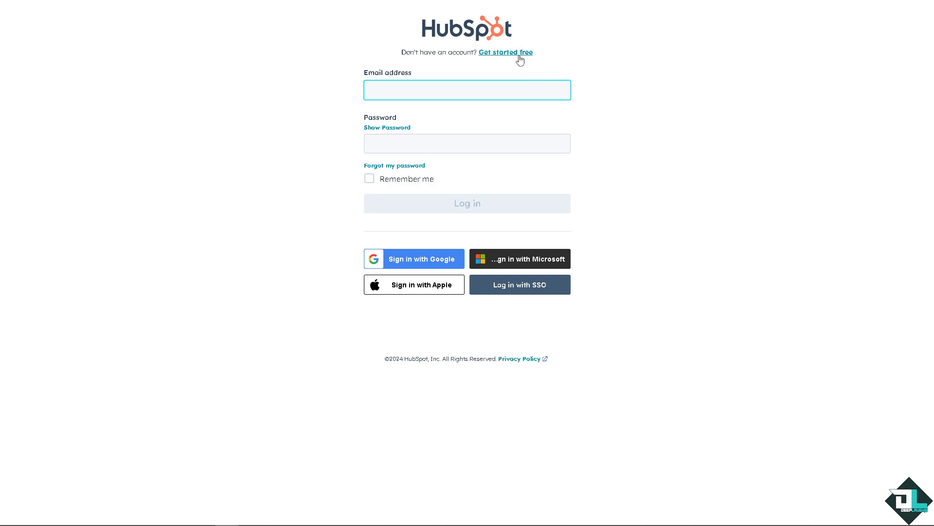
{"action": "left_click", "coordinate": [505, 52]}
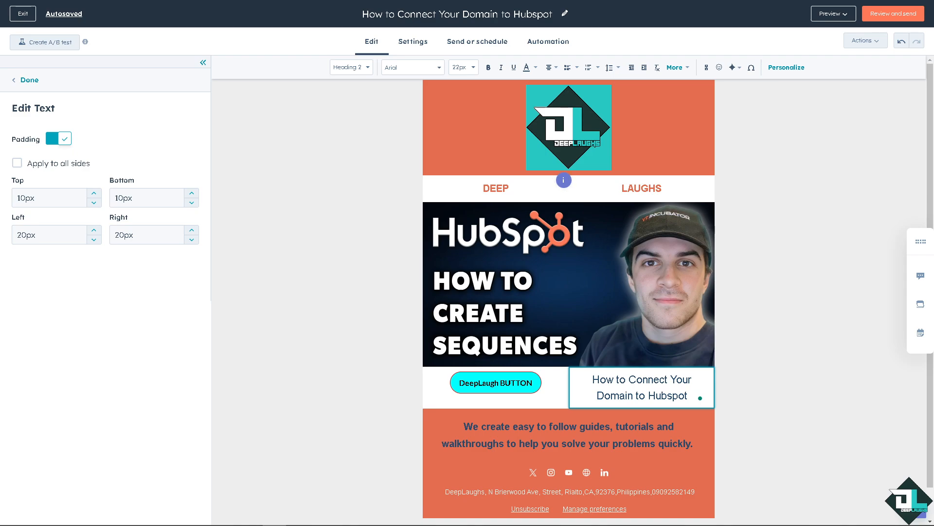
{"action": "mouse_move", "coordinate": [218, 230]}
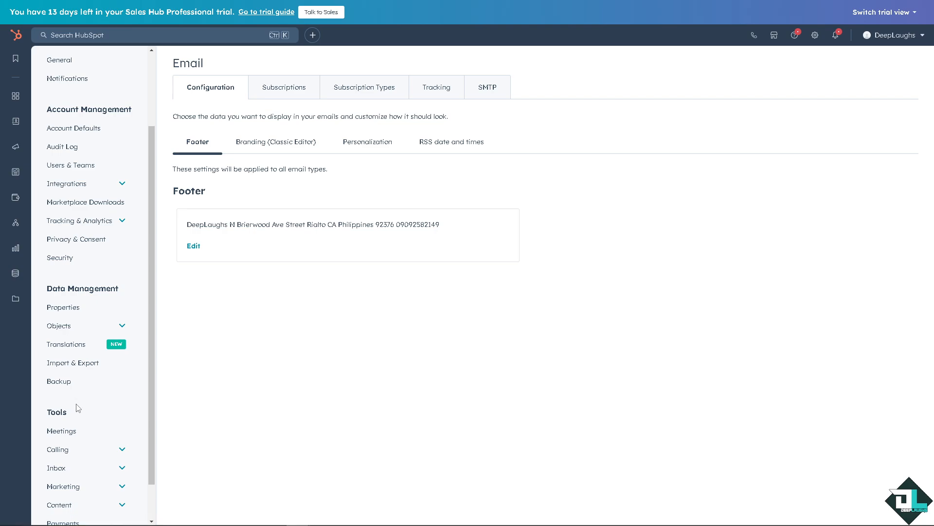
Step: Scroll the Settings sidebar down to Content and its Domains & URLs entry
{"action": "scroll", "scroll_direction": "down", "scroll_amount": 3}
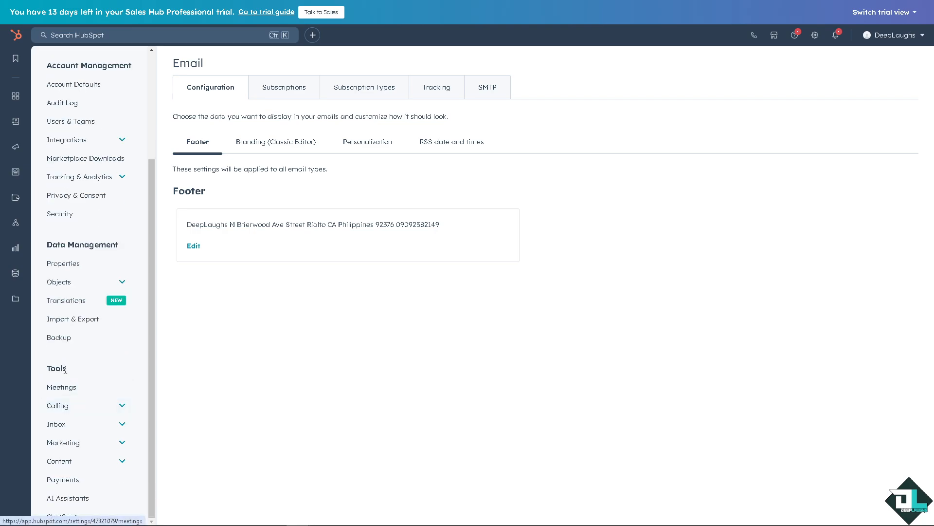
{"action": "mouse_move", "coordinate": [90, 408]}
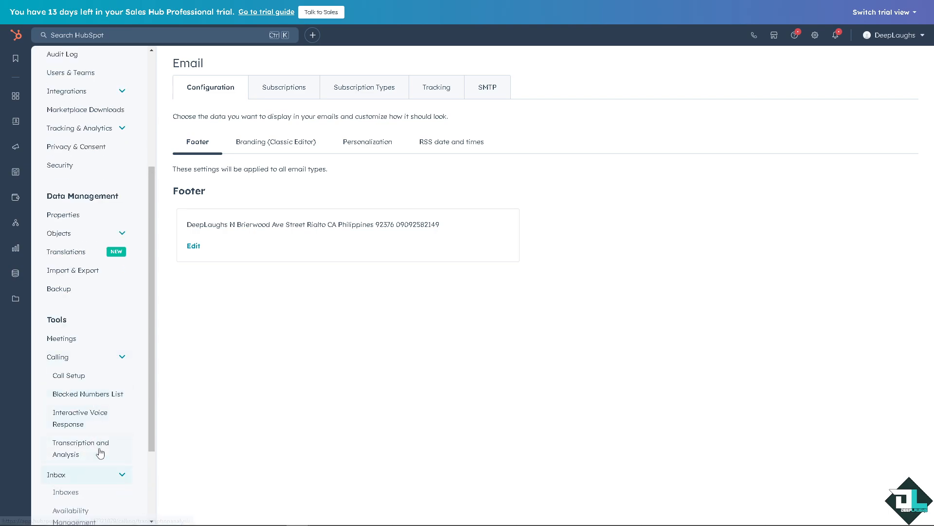
{"action": "scroll", "scroll_direction": "down", "scroll_amount": 3}
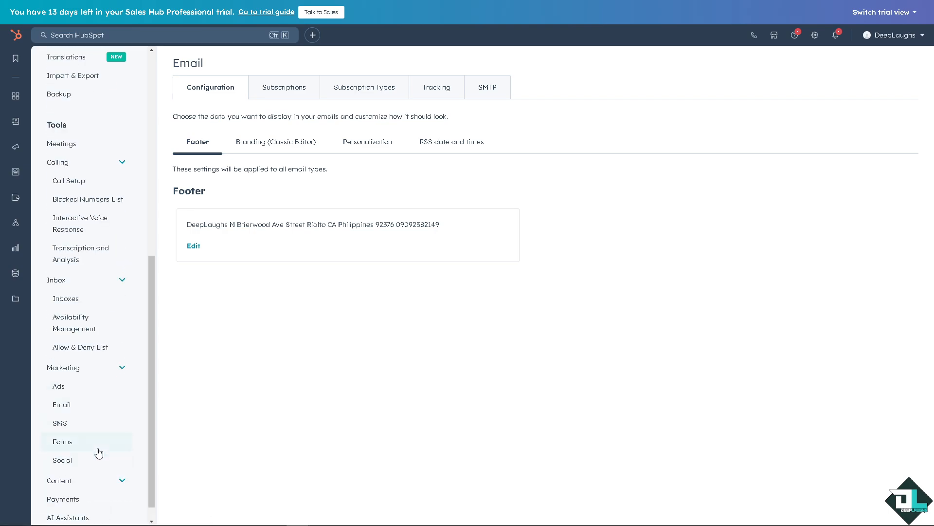
{"action": "scroll", "scroll_direction": "down", "scroll_amount": 3}
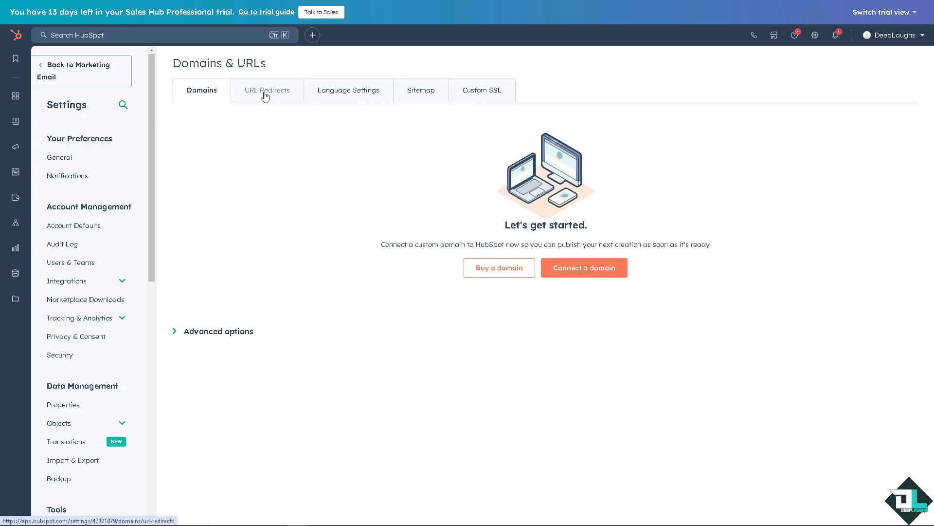
{"action": "left_click", "coordinate": [267, 90]}
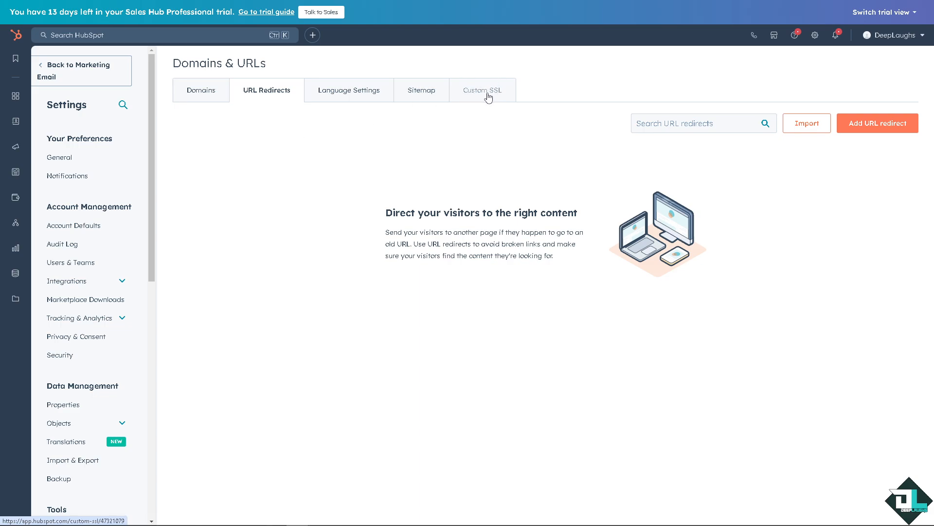
{"action": "left_click", "coordinate": [480, 90]}
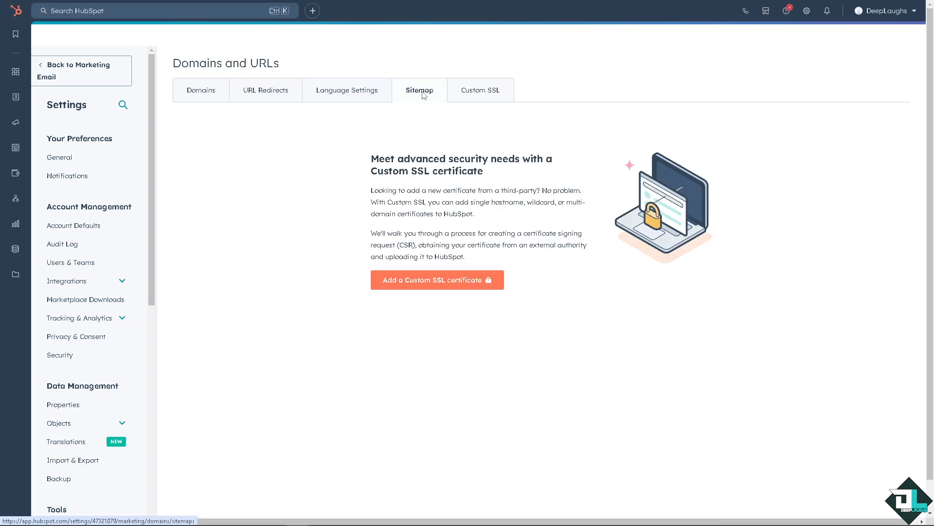
{"action": "left_click", "coordinate": [201, 87]}
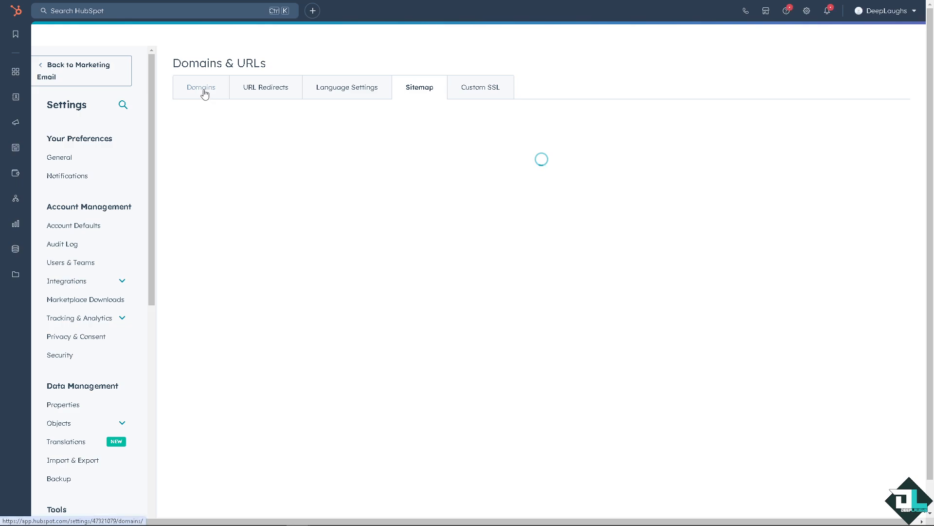
{"action": "left_click", "coordinate": [201, 87]}
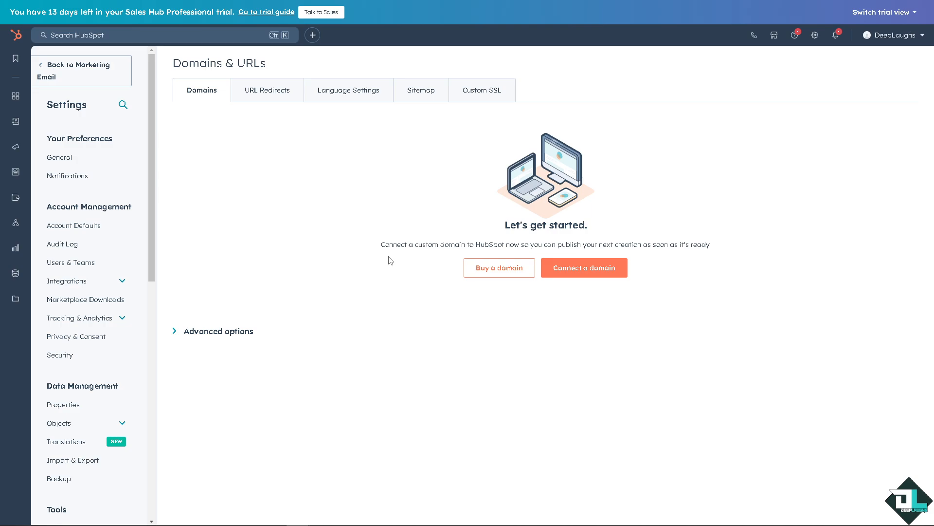
{"action": "left_click", "coordinate": [498, 267]}
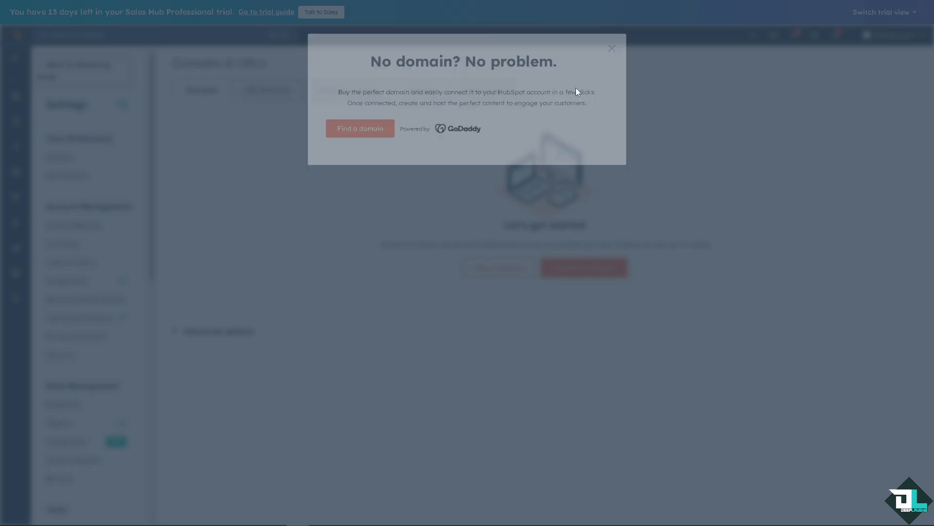
{"action": "left_click", "coordinate": [611, 48]}
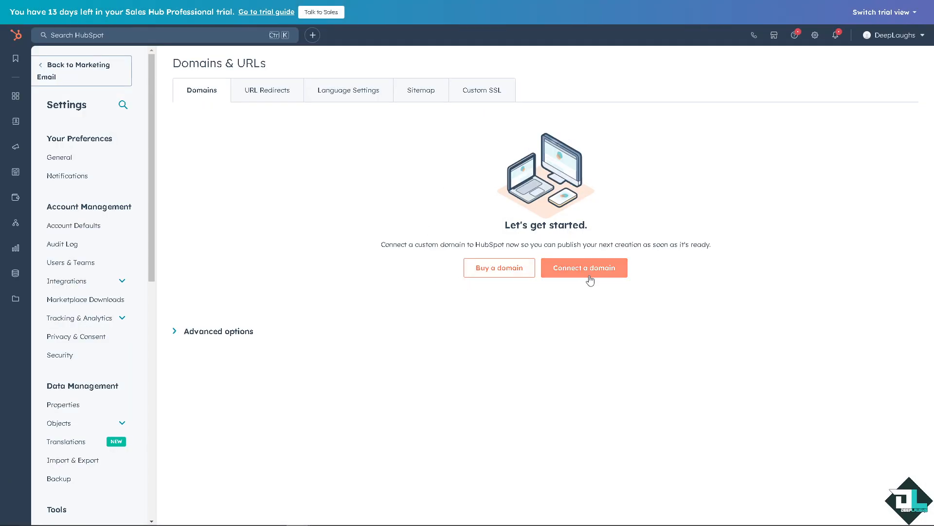
{"action": "mouse_move", "coordinate": [595, 274]}
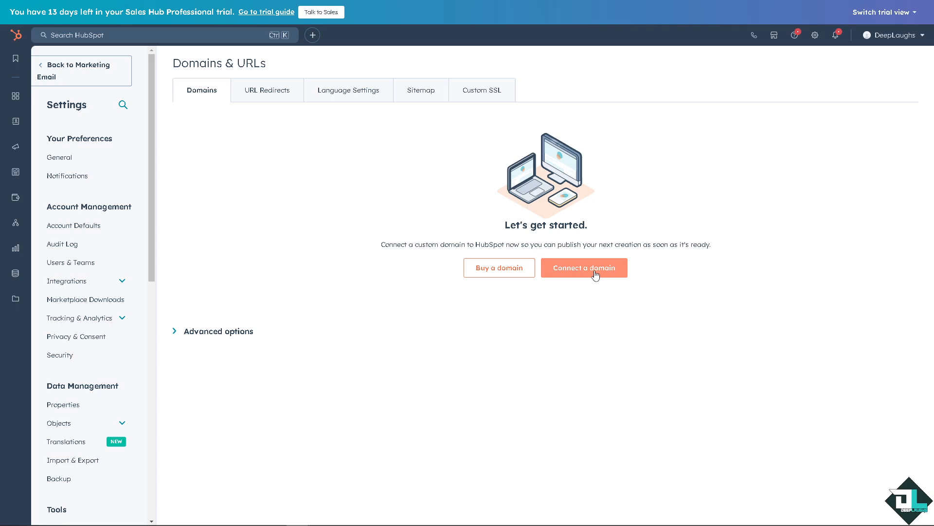
Step: Start connecting a custom domain and choose Primary as the domain type
{"action": "left_click", "coordinate": [583, 267]}
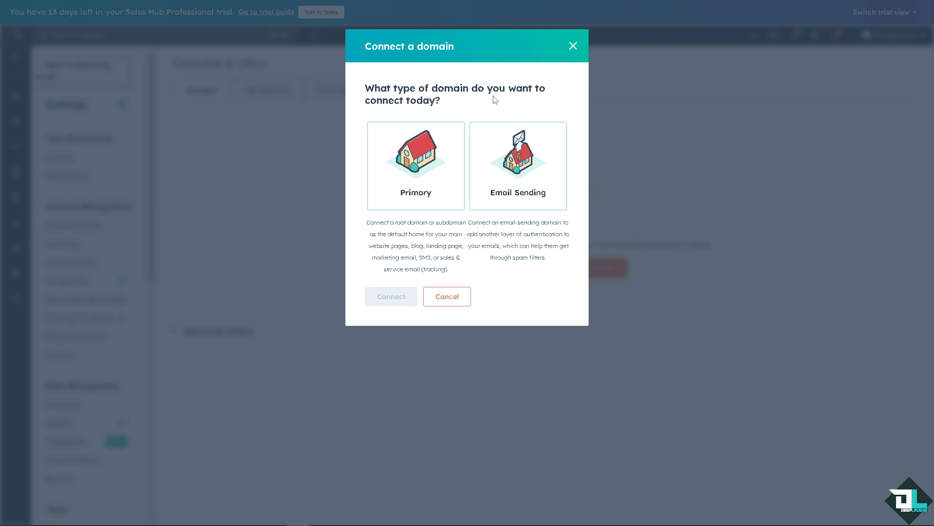
{"action": "left_click", "coordinate": [415, 165]}
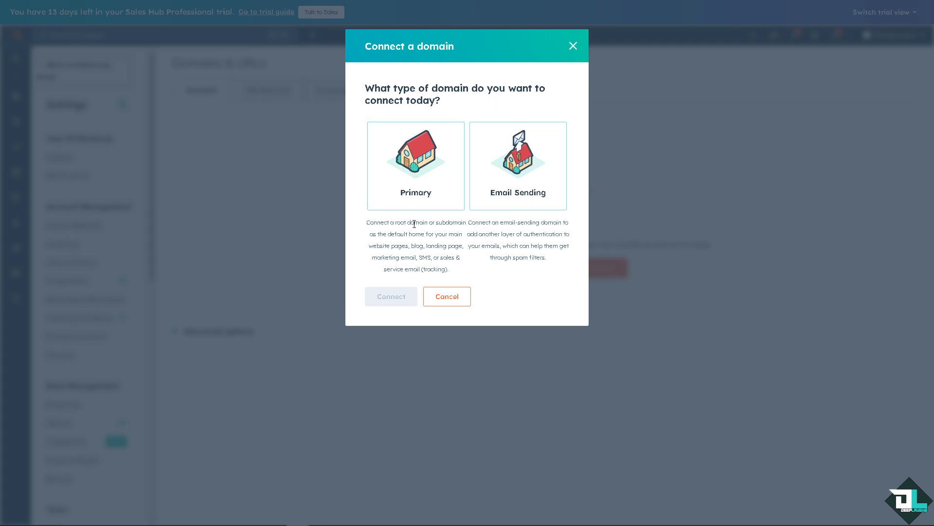
{"action": "mouse_move", "coordinate": [420, 242]}
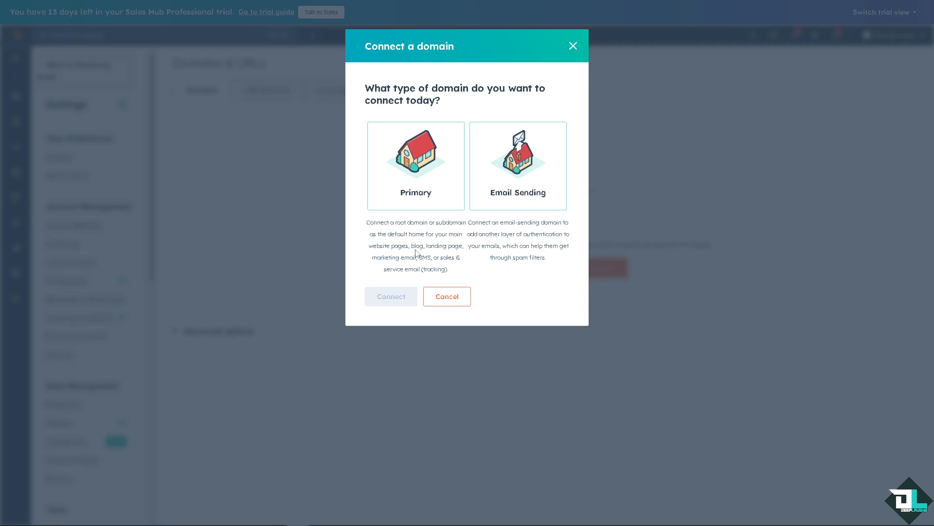
{"action": "mouse_move", "coordinate": [440, 255]}
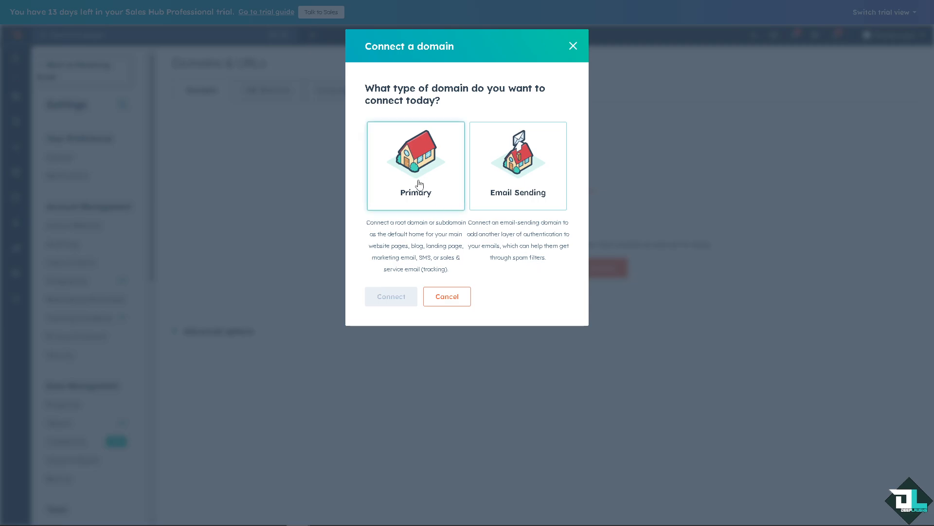
{"action": "left_click", "coordinate": [391, 297]}
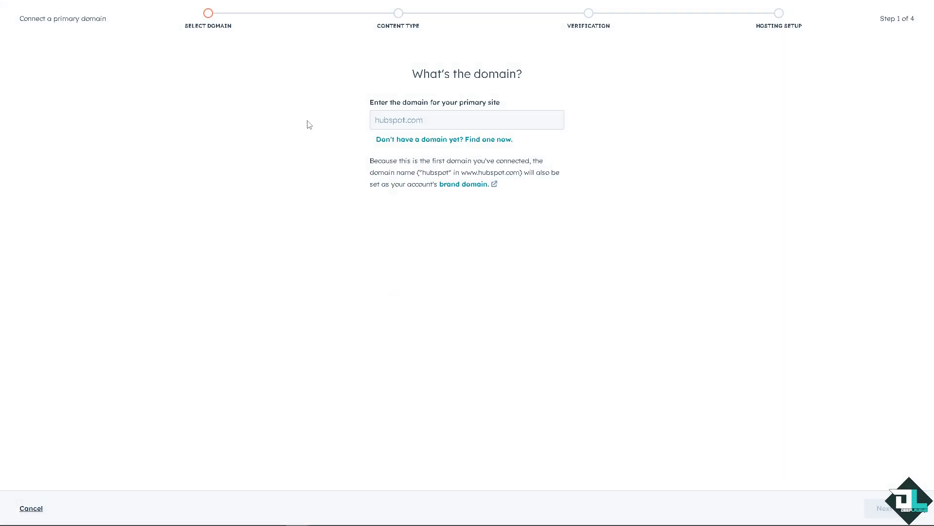
{"action": "mouse_move", "coordinate": [343, 108]}
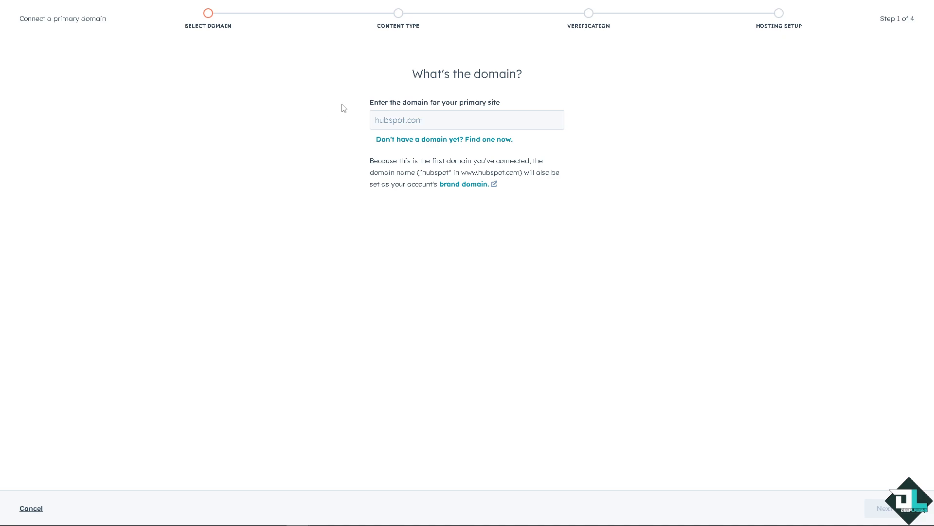
{"action": "type", "text": "ww"}
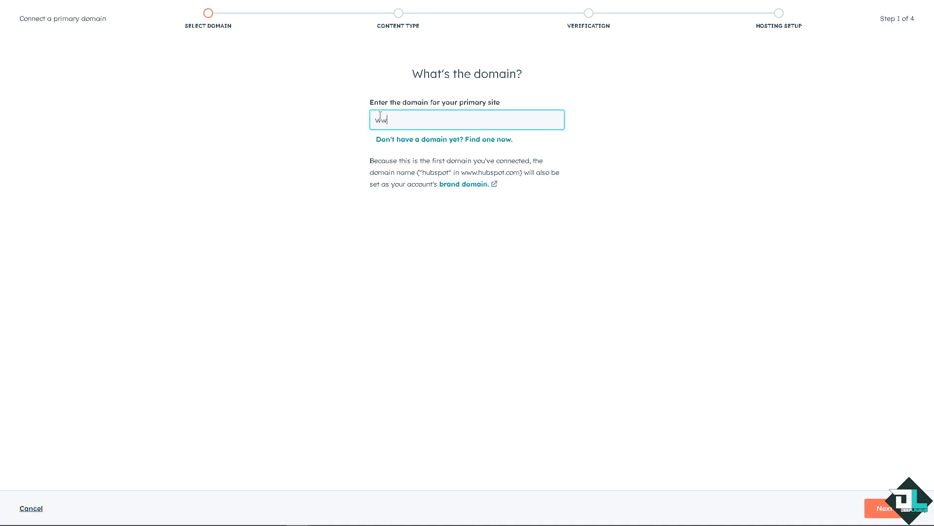
{"action": "type", "text": "www.deepl"}
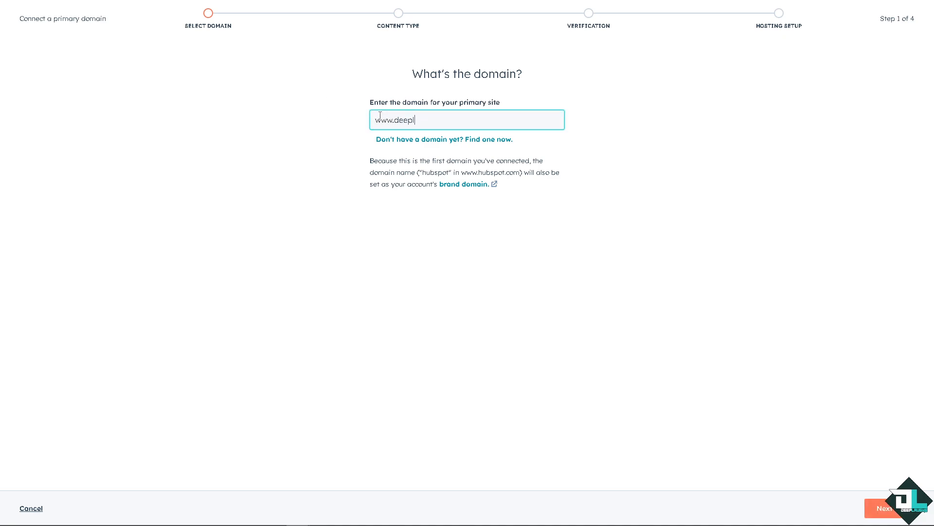
{"action": "type", "text": "aughs.com"}
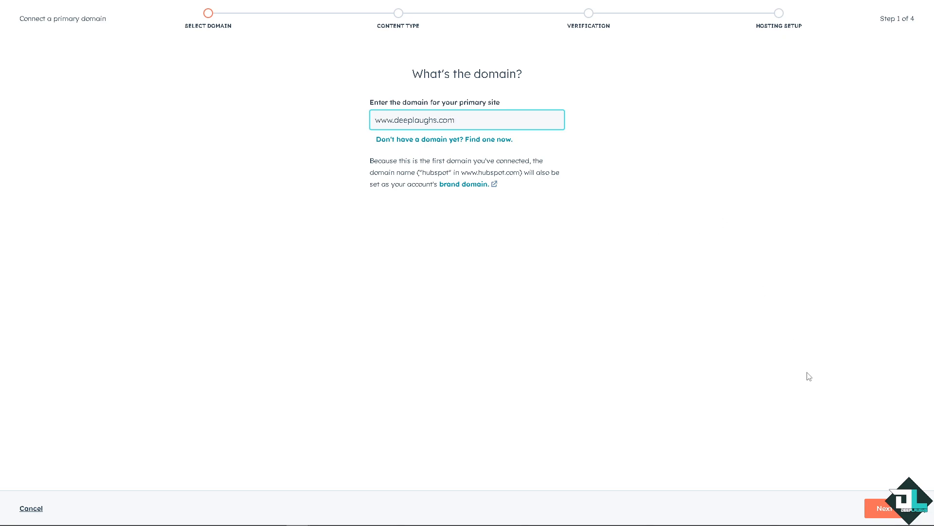
{"action": "left_click", "coordinate": [884, 507]}
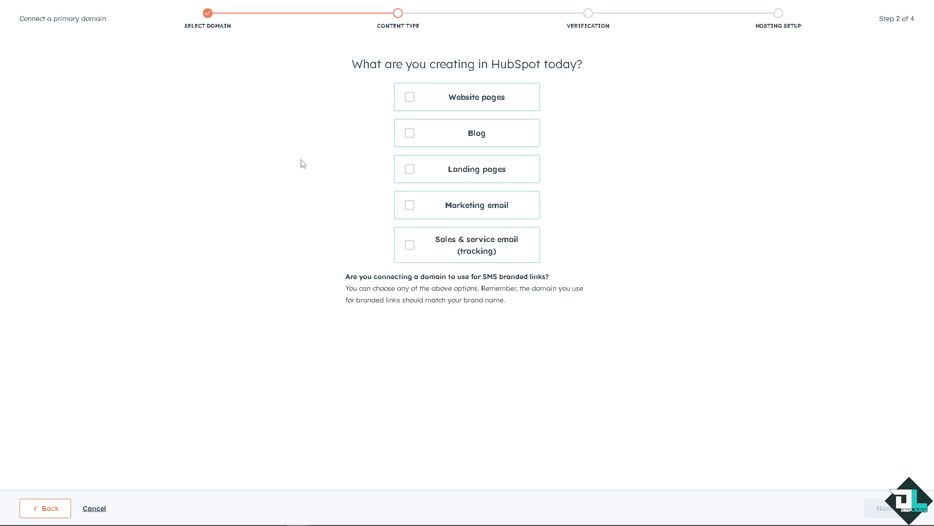
{"action": "mouse_move", "coordinate": [314, 141]}
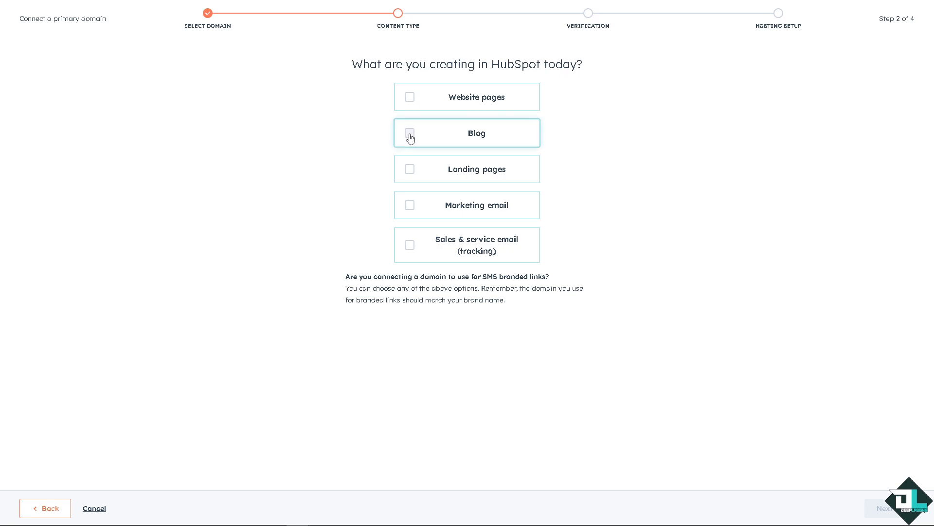
{"action": "mouse_move", "coordinate": [409, 204]}
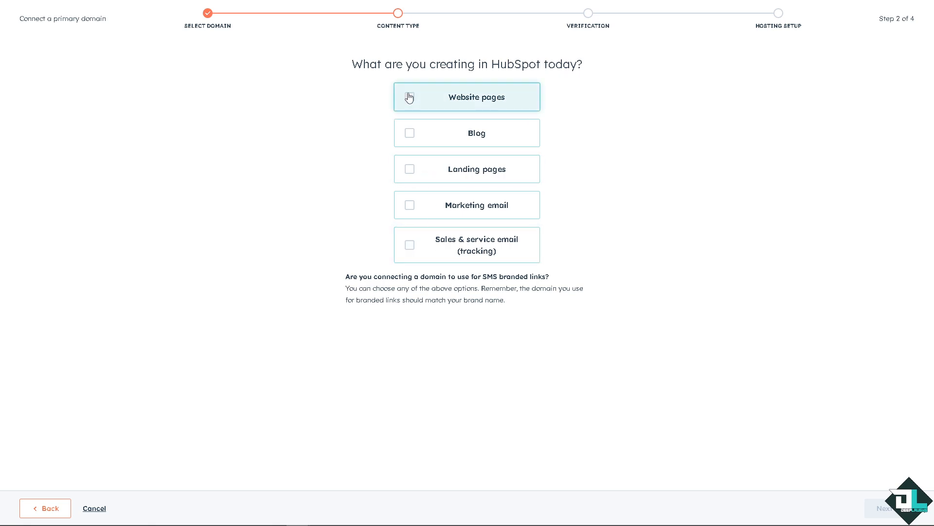
Step: Choose Website pages, keep the www subdomain, and confirm the setup
{"action": "left_click", "coordinate": [884, 507]}
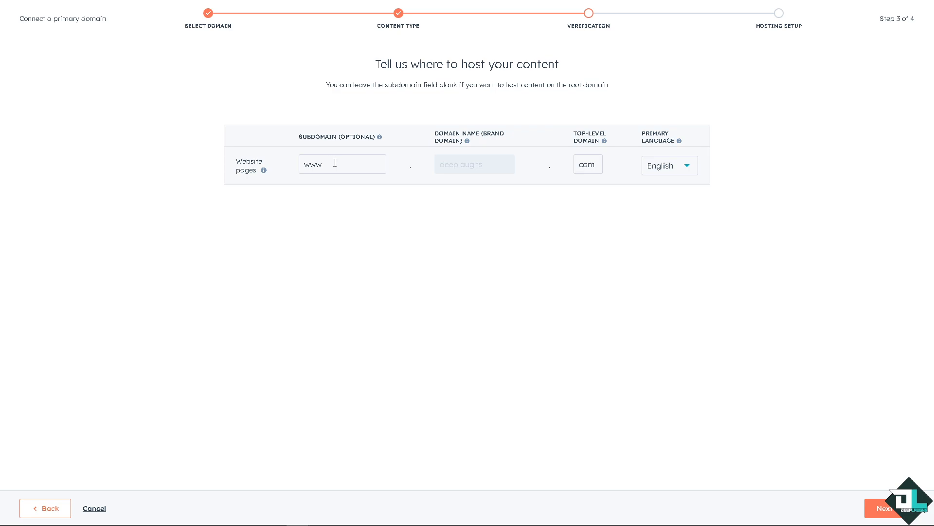
{"action": "left_click", "coordinate": [887, 508]}
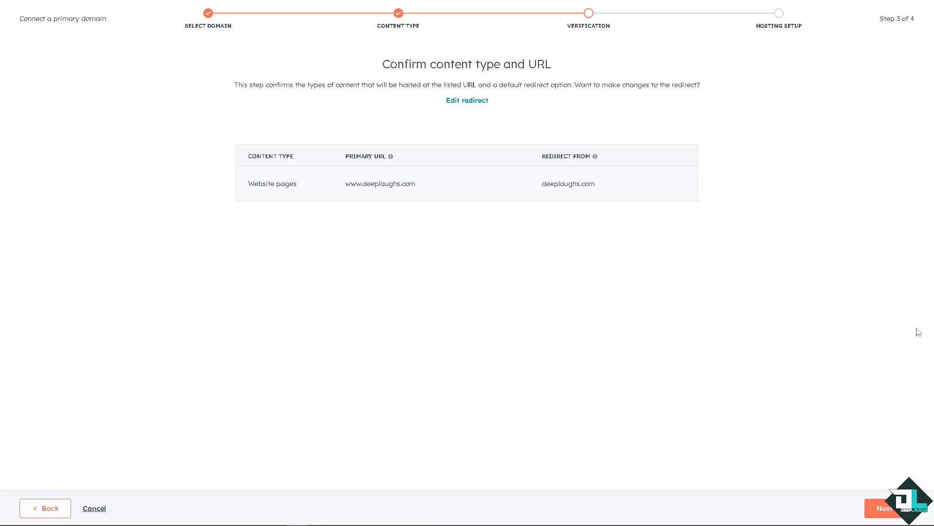
{"action": "mouse_move", "coordinate": [863, 488]}
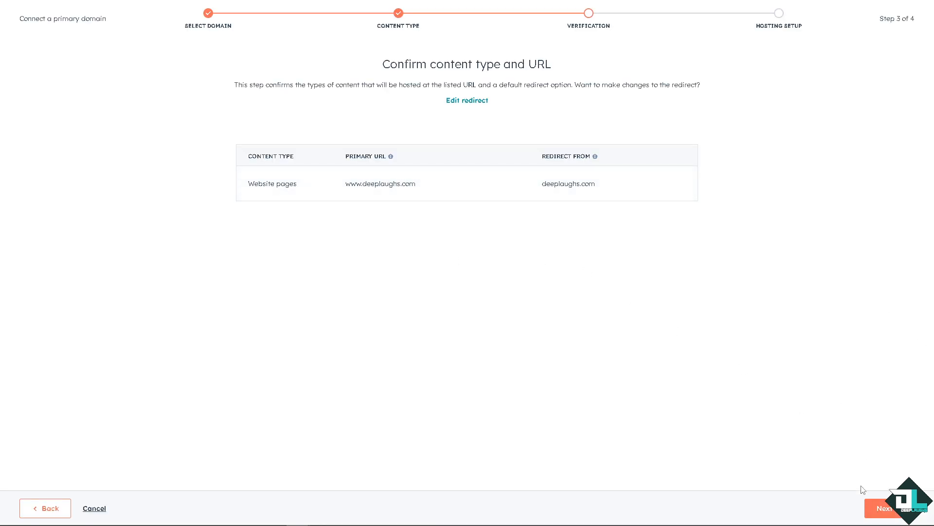
{"action": "left_click", "coordinate": [884, 507]}
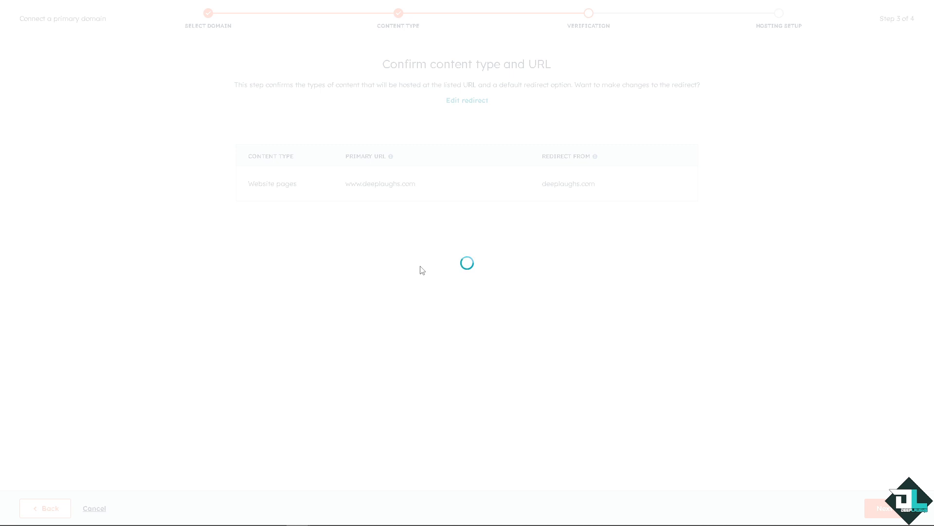
{"action": "left_click", "coordinate": [887, 508]}
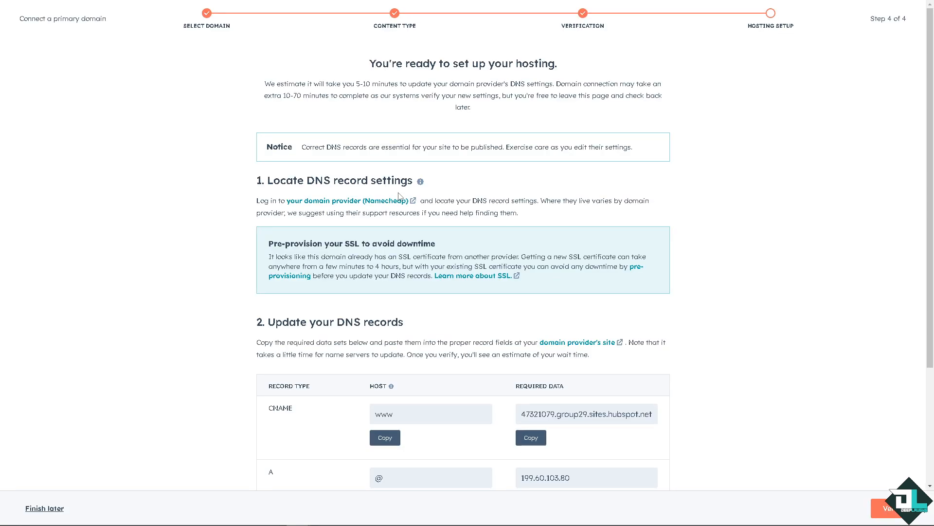
{"action": "mouse_move", "coordinate": [329, 193]}
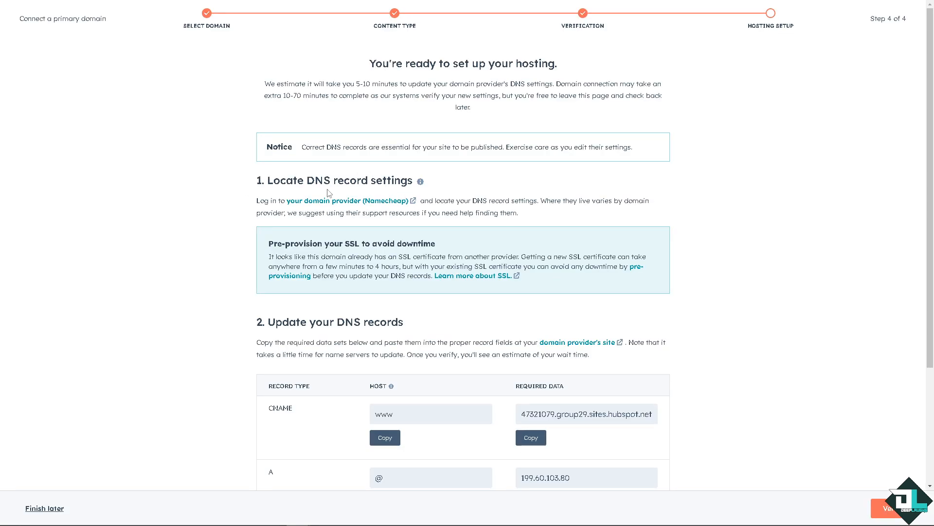
{"action": "mouse_move", "coordinate": [221, 207]}
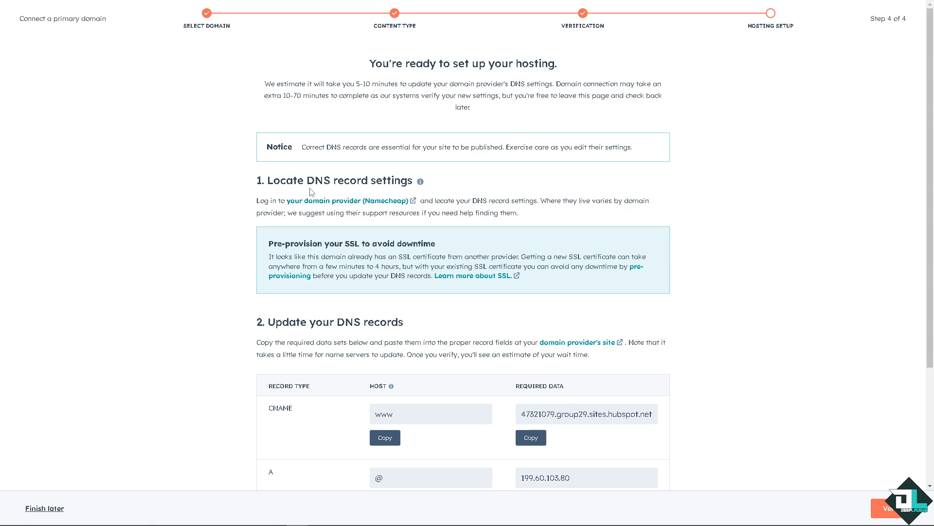
{"action": "mouse_move", "coordinate": [226, 291]}
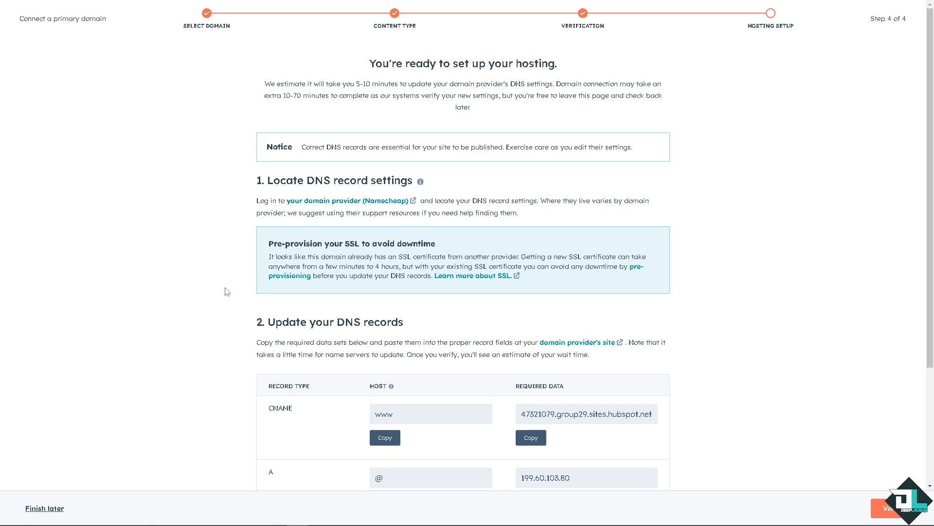
{"action": "mouse_move", "coordinate": [329, 315]}
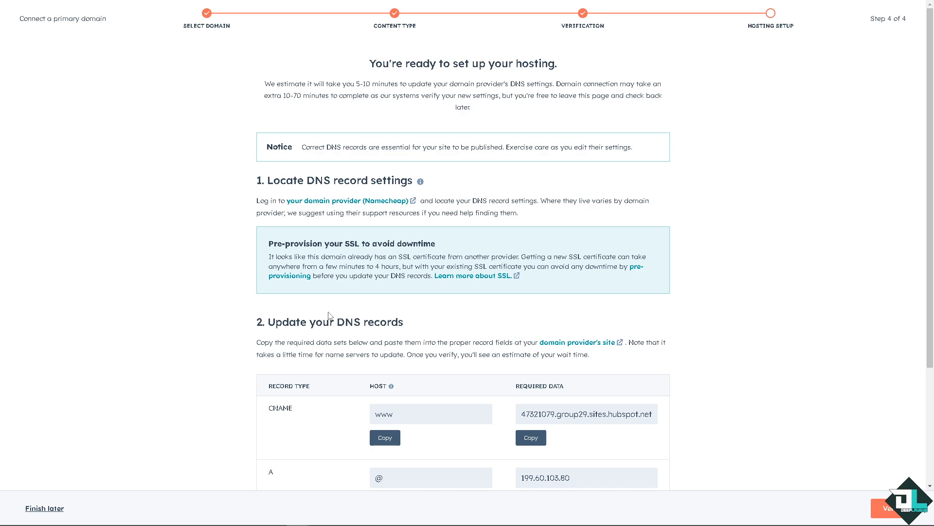
{"action": "scroll", "scroll_direction": "down", "scroll_amount": 3}
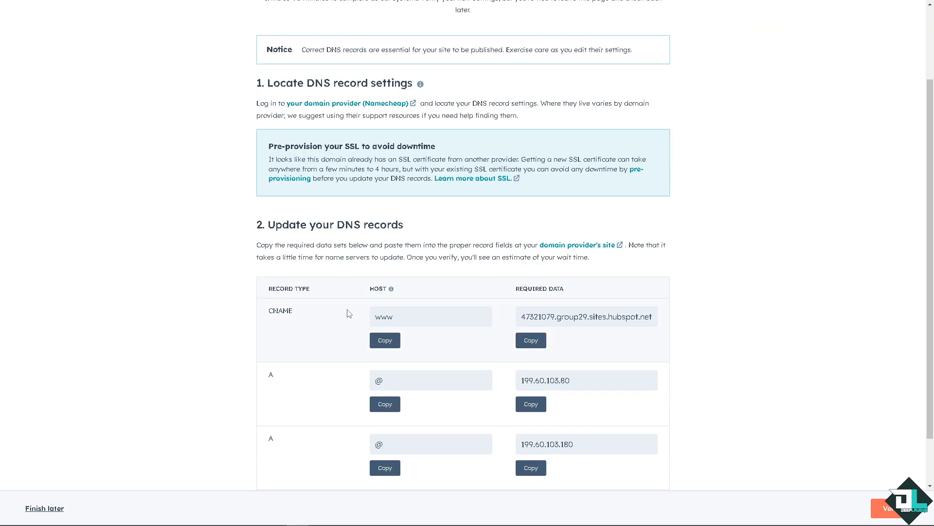
{"action": "scroll", "scroll_direction": "down", "scroll_amount": 3}
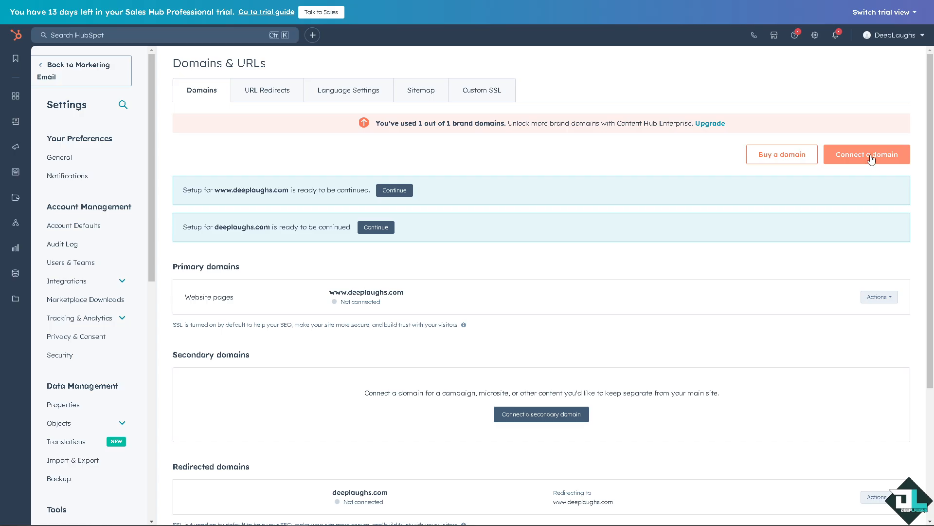
Step: Begin another primary domain connection, selecting deeplaughs as the brand domain
{"action": "left_click", "coordinate": [866, 154]}
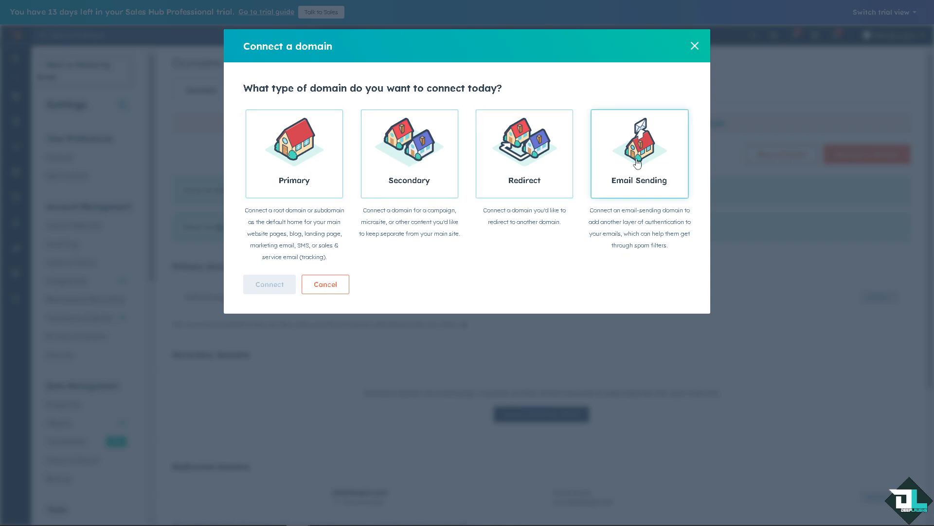
{"action": "left_click", "coordinate": [294, 154]}
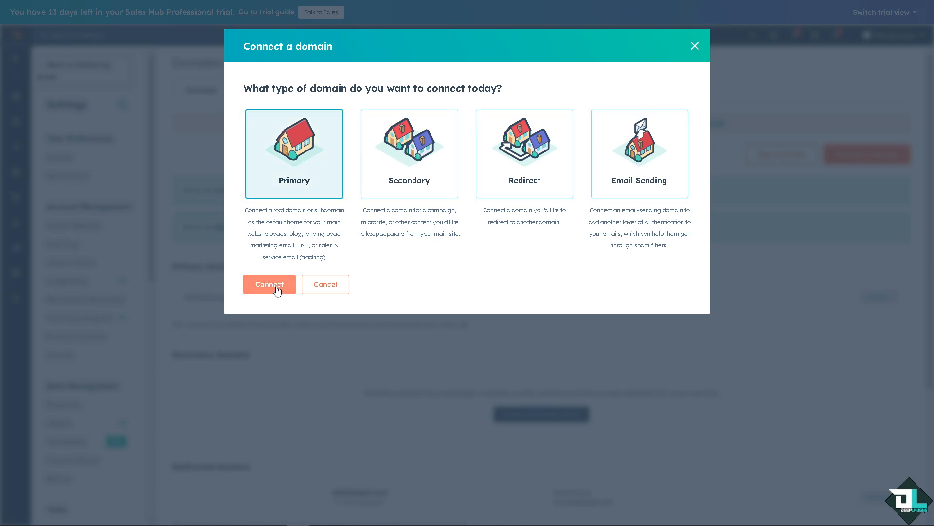
{"action": "left_click", "coordinate": [270, 284]}
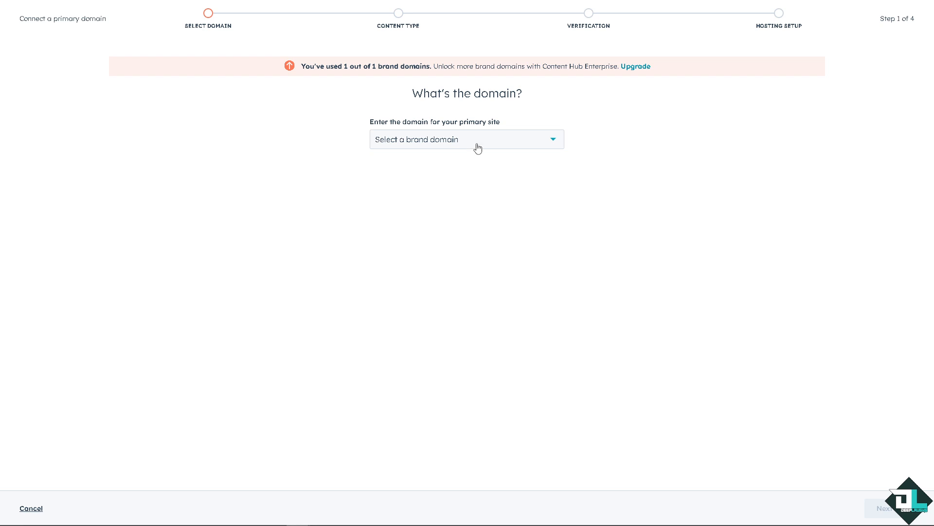
{"action": "type", "text": "deeplaughs"}
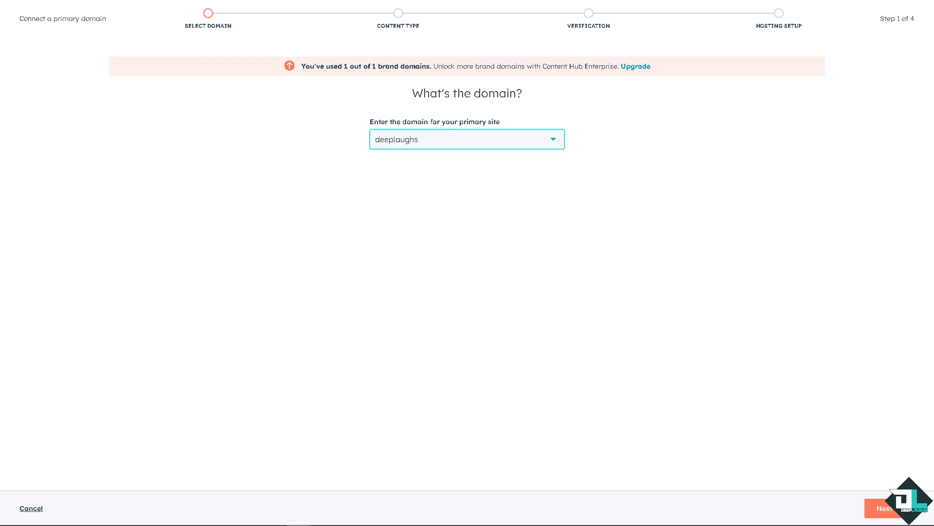
{"action": "left_click", "coordinate": [887, 507]}
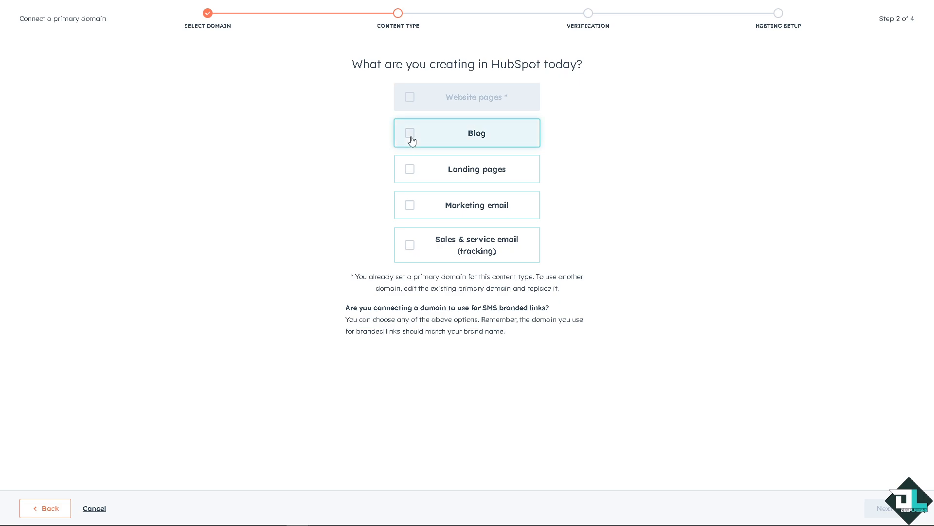
Step: Choose Blog as the hosted content and reach the subdomain field
{"action": "left_click", "coordinate": [884, 508]}
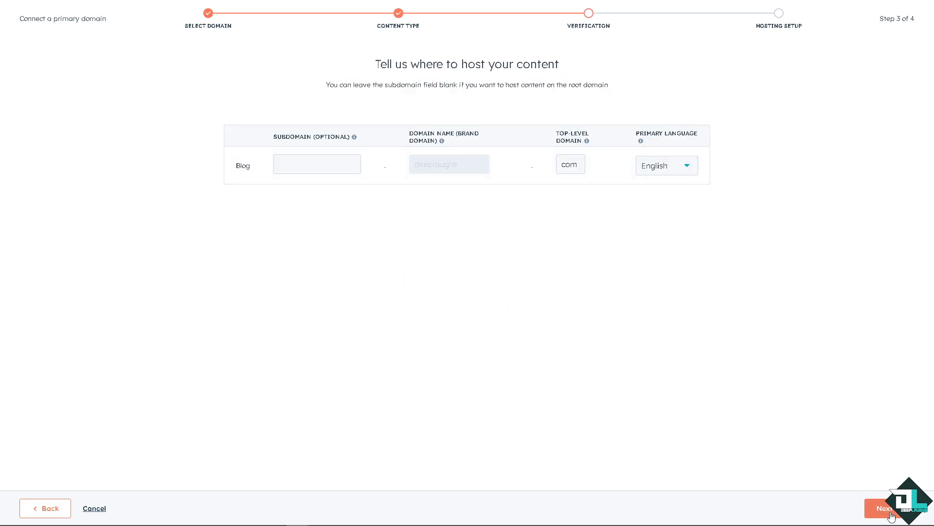
{"action": "left_click", "coordinate": [887, 508]}
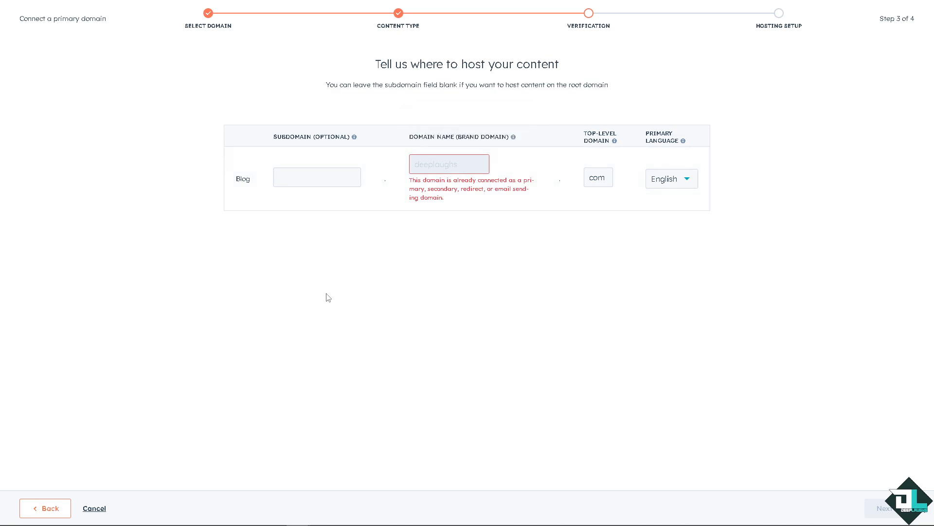
{"action": "left_click", "coordinate": [316, 177]}
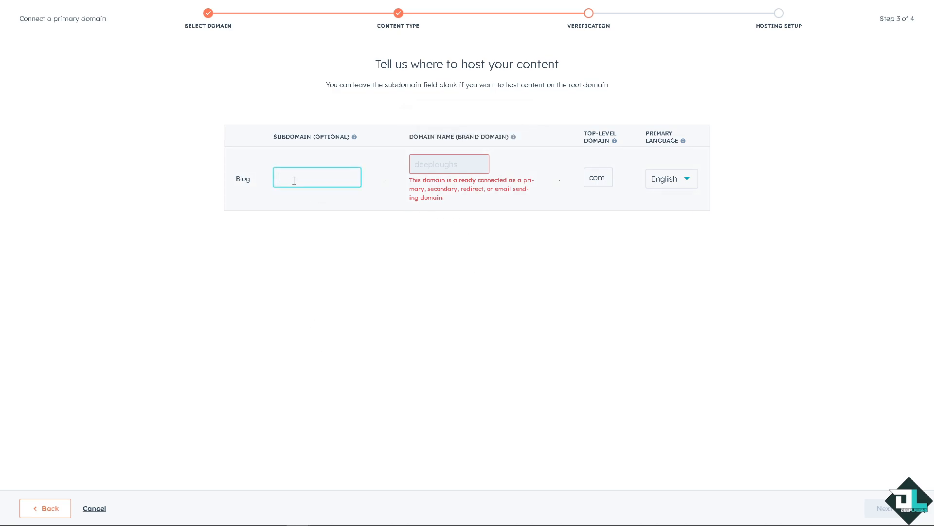